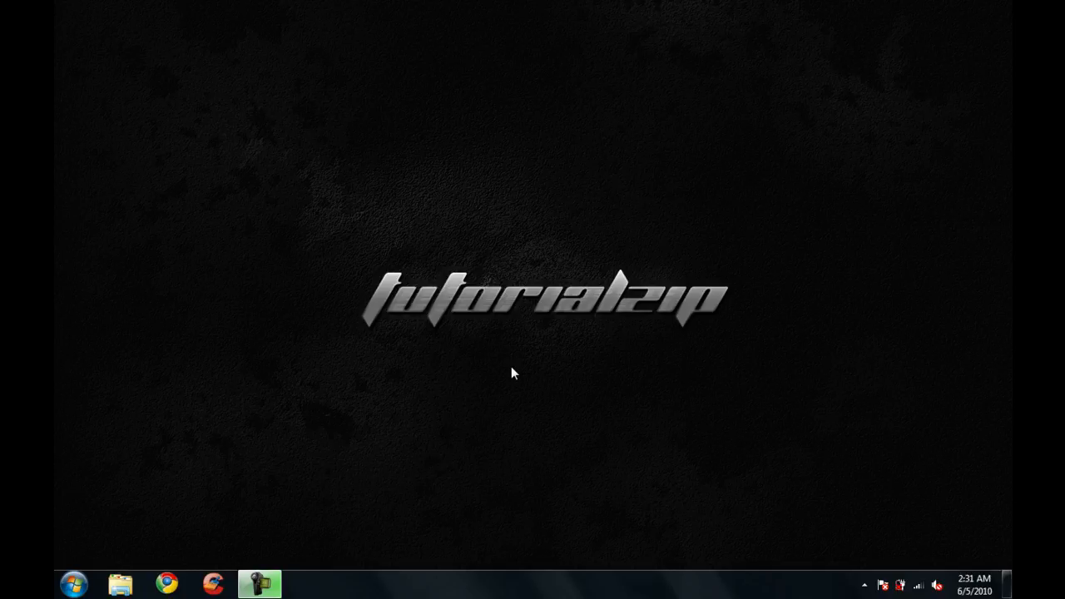
mouse_move(524, 471)
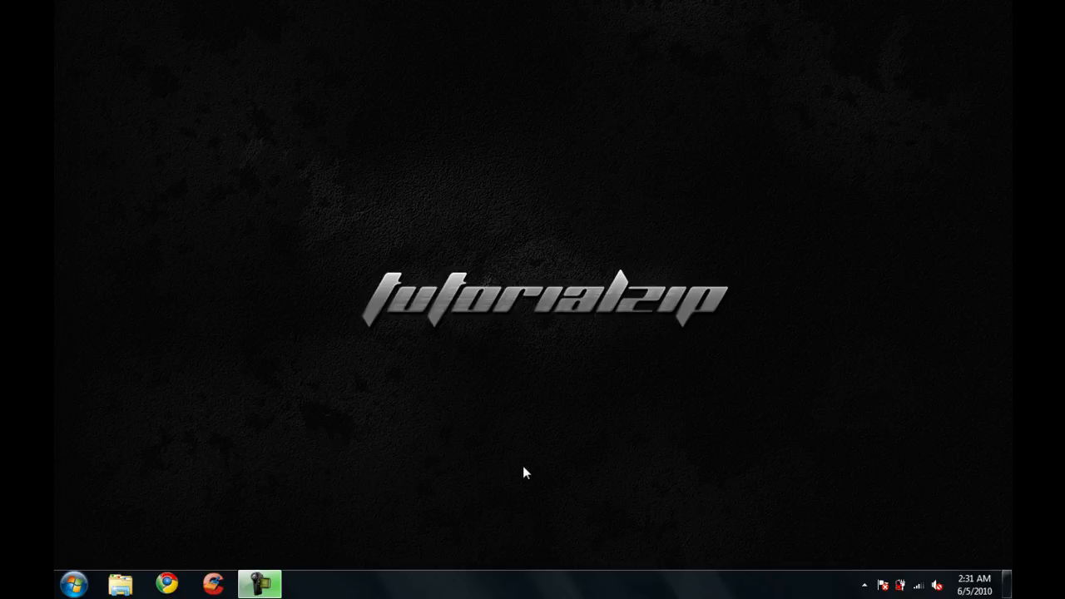
mouse_move(549, 575)
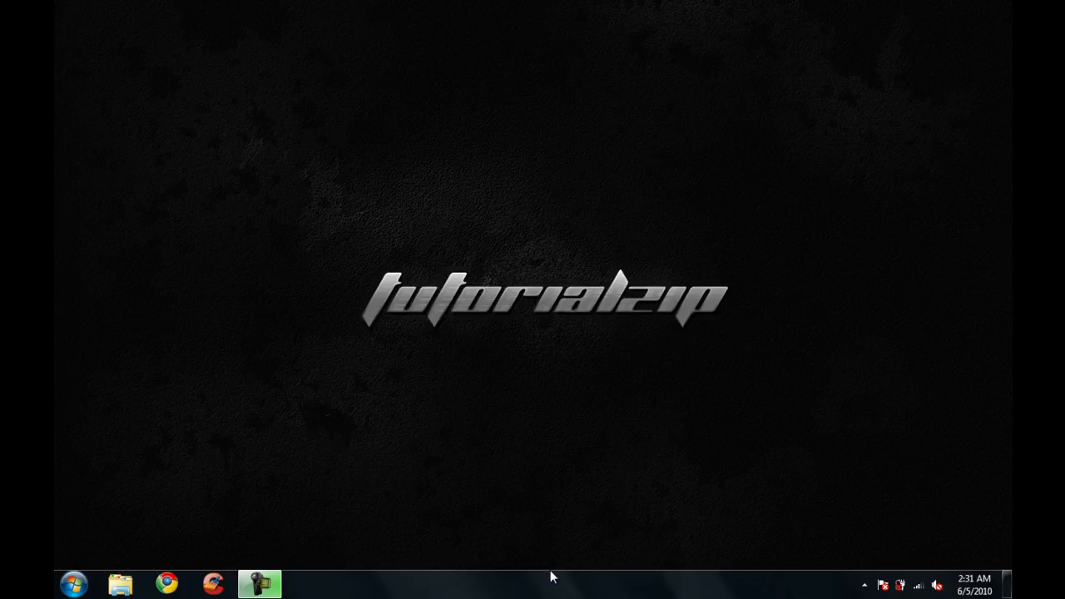
Step: Create a new taskbar toolbar from the Quick Launch folder under Internet Explorer
right_click(549, 577)
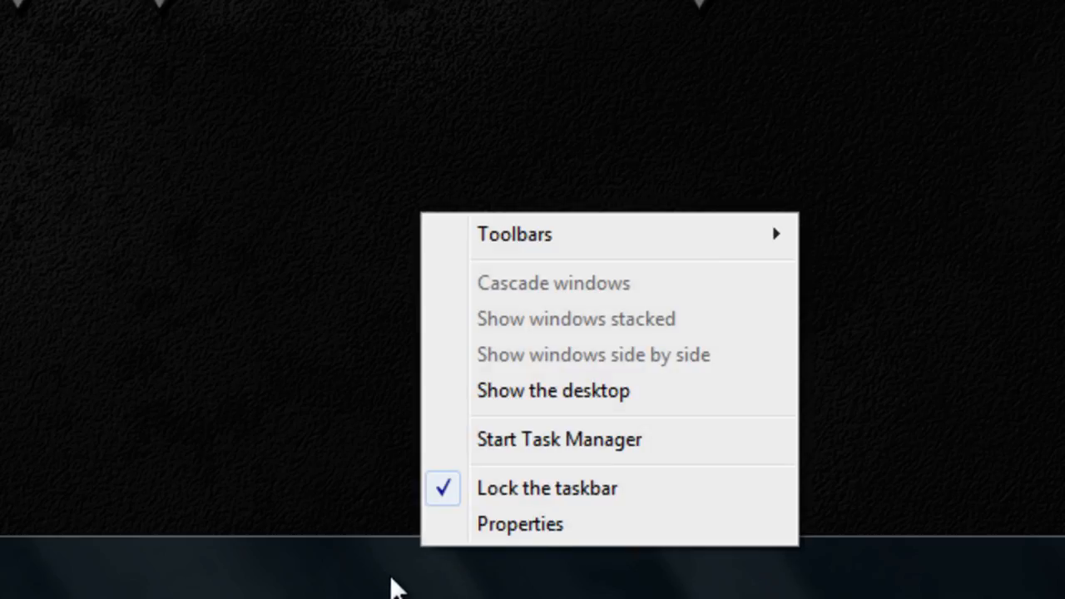
mouse_move(607, 283)
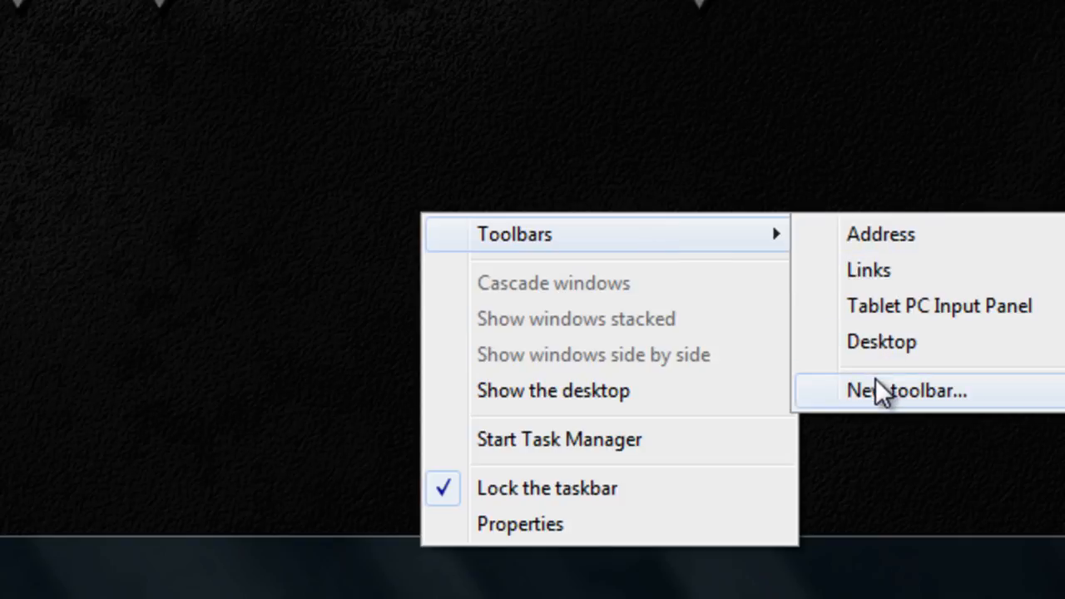
click(907, 390)
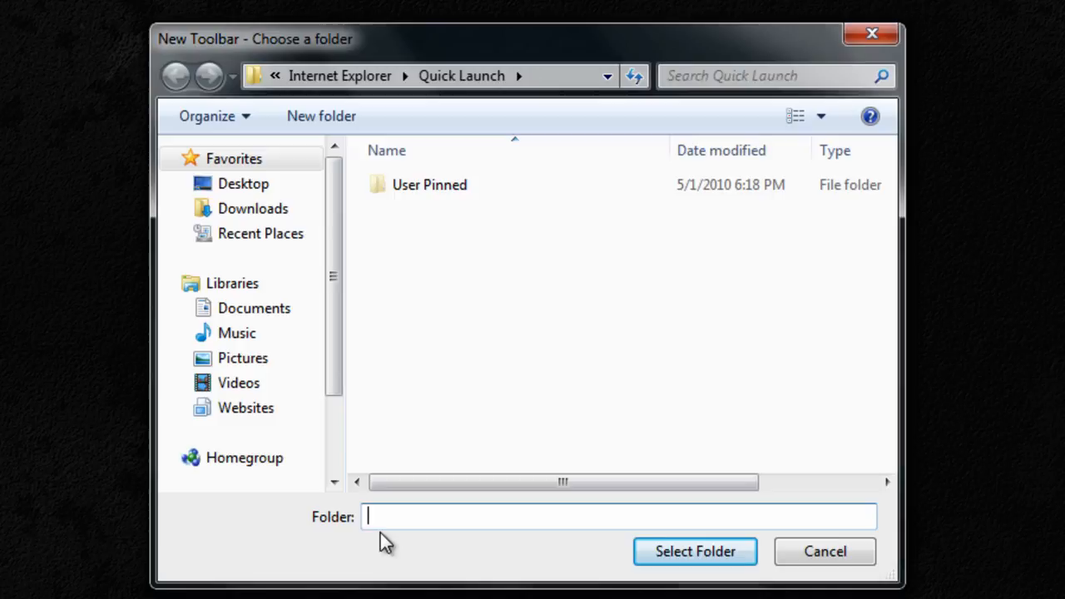
mouse_move(385, 509)
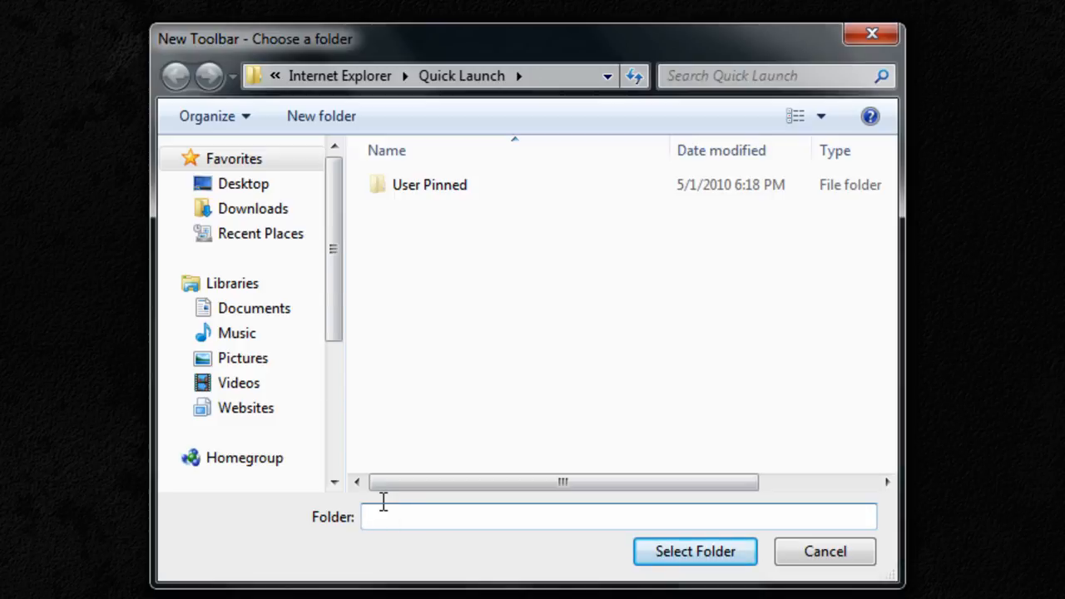
mouse_move(381, 520)
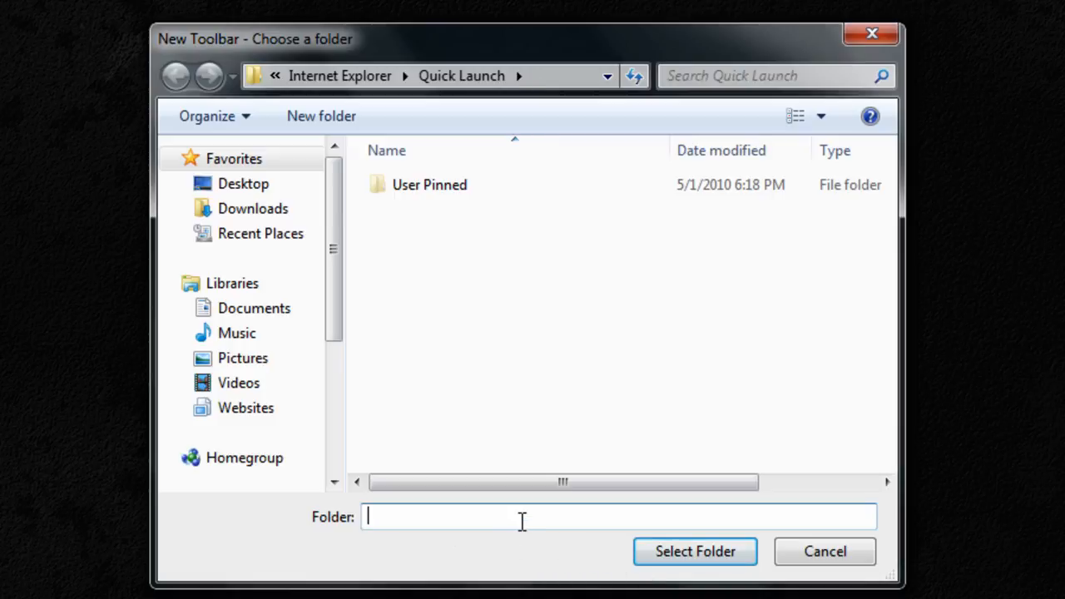
mouse_move(524, 531)
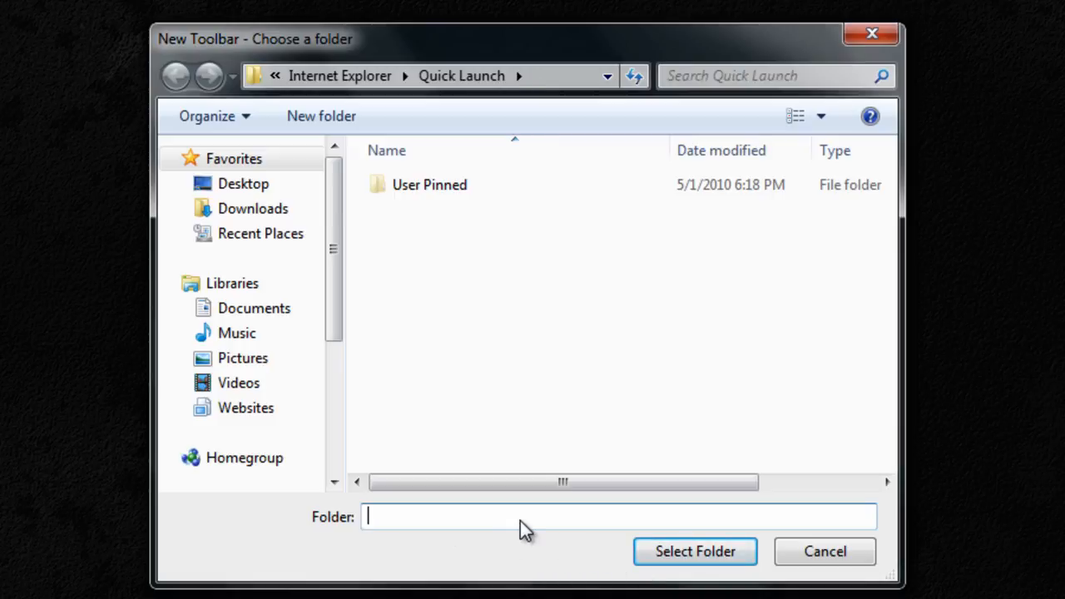
click(175, 76)
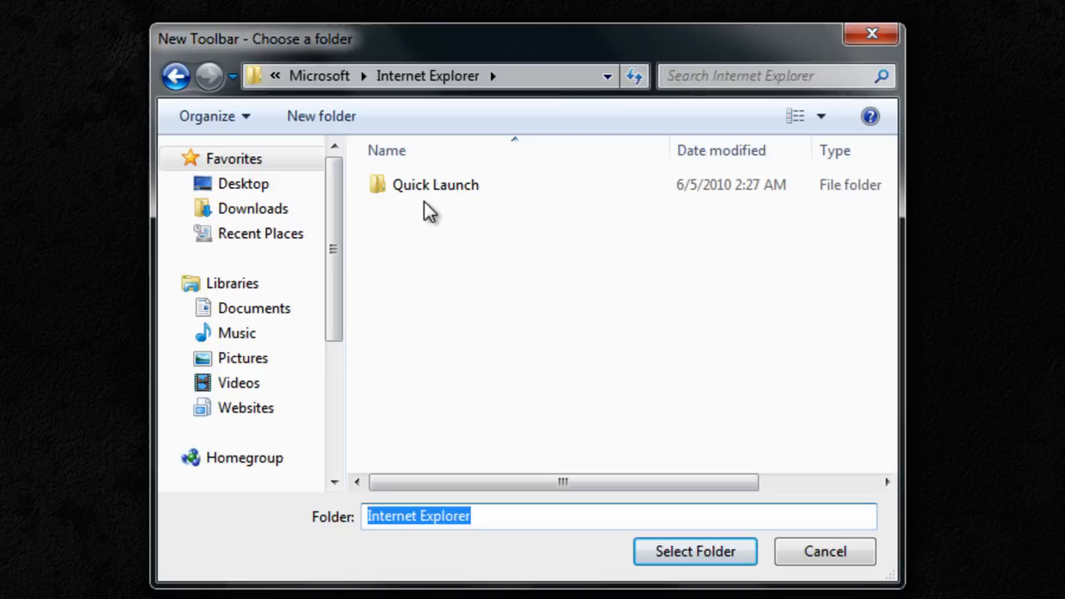
click(695, 550)
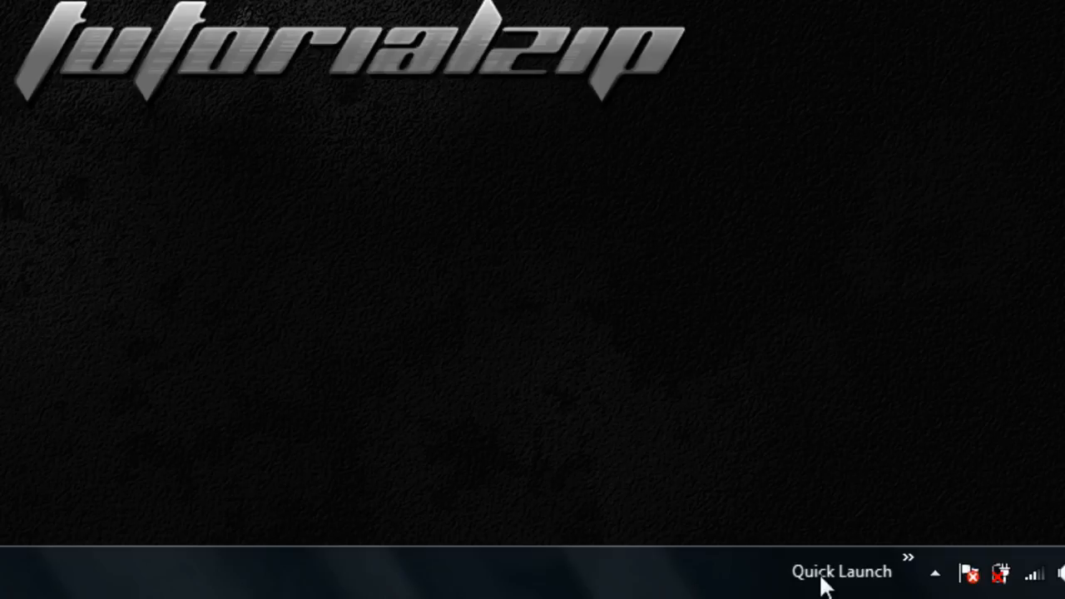
mouse_move(349, 587)
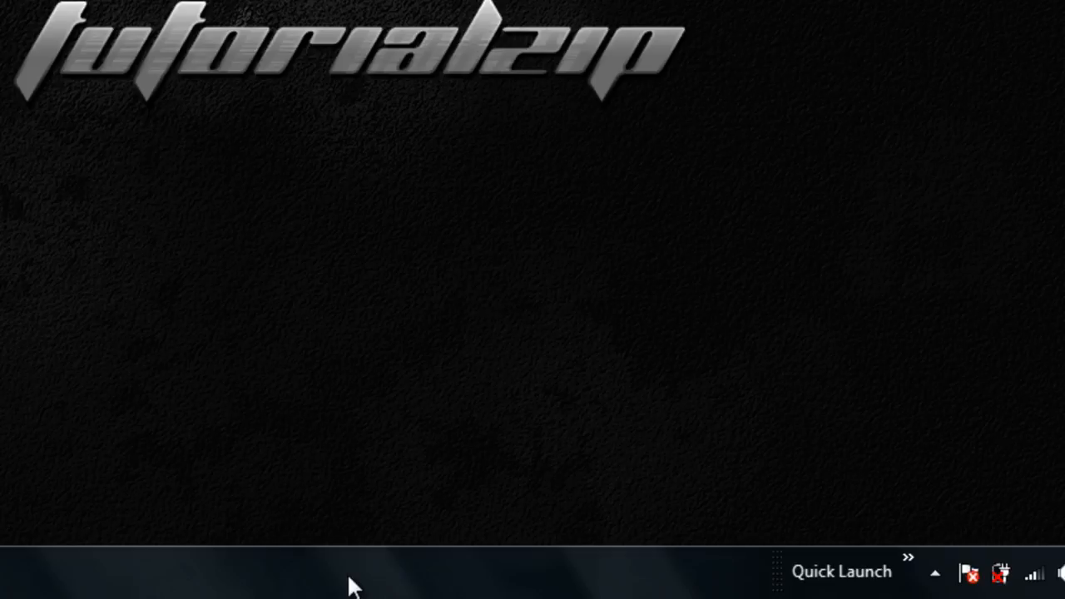
Step: Unlock the taskbar so the Quick Launch toolbar can be resized
right_click(358, 574)
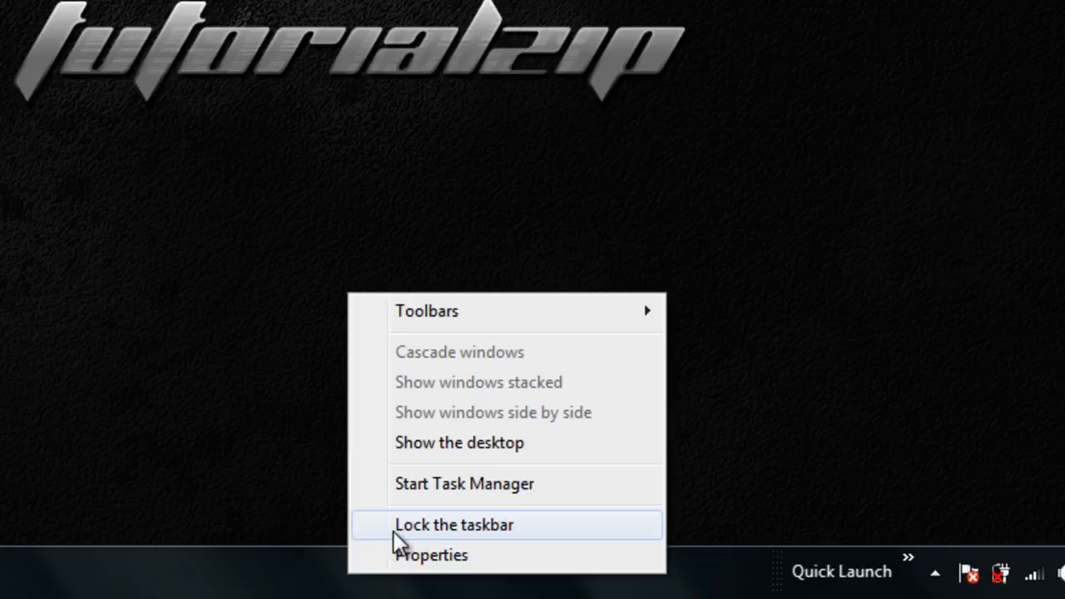
click(454, 525)
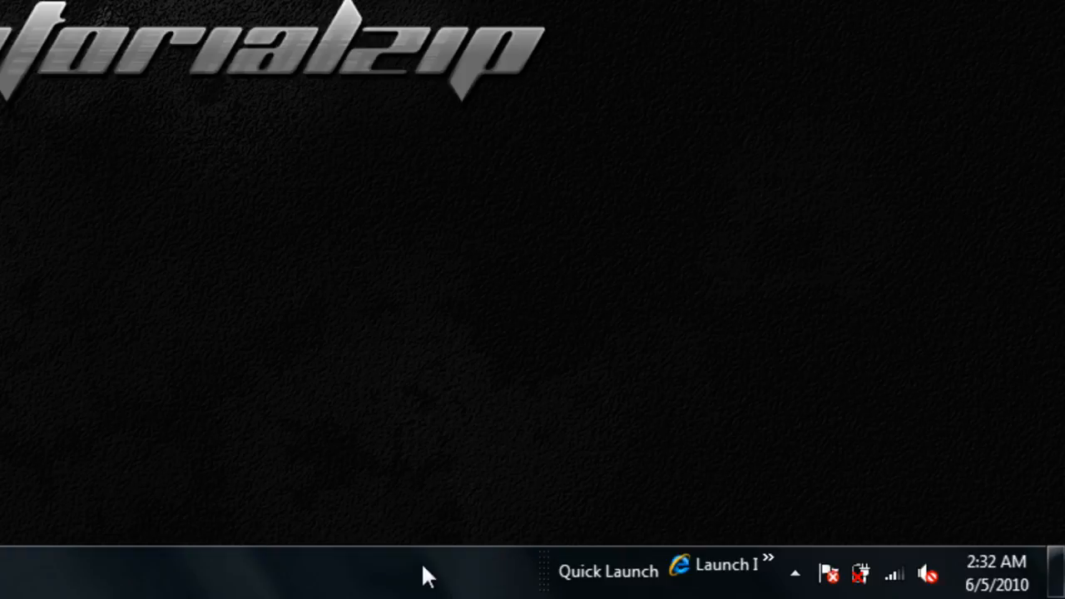
mouse_move(364, 580)
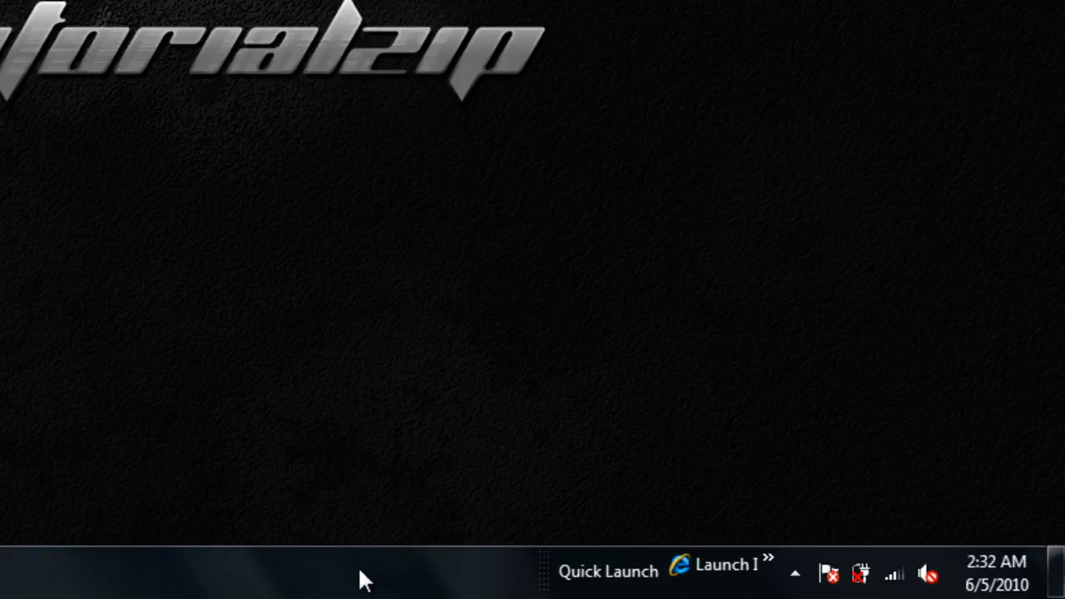
mouse_move(138, 579)
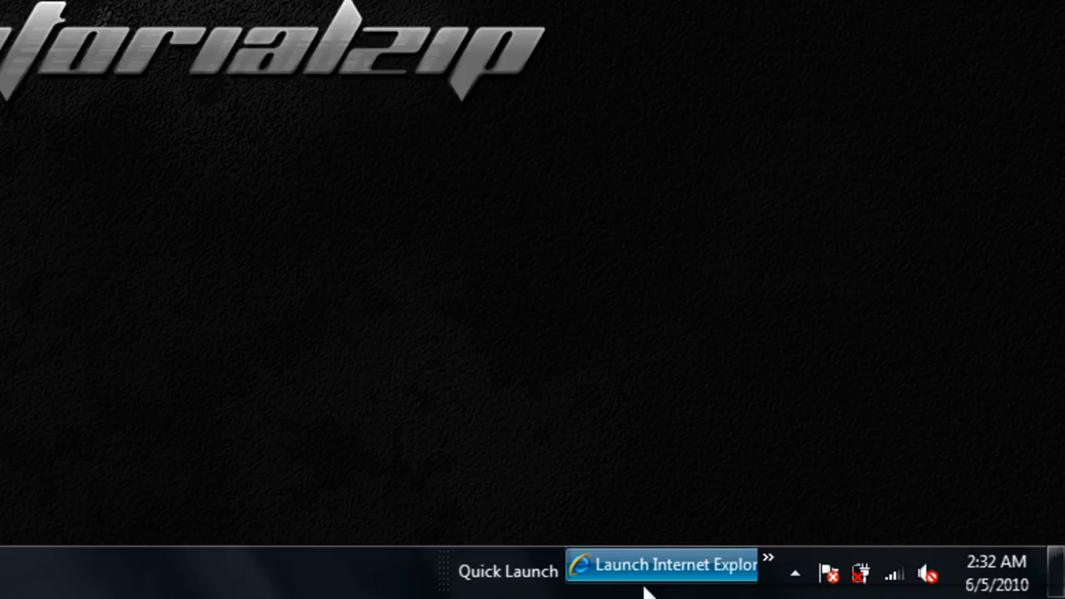
mouse_move(283, 333)
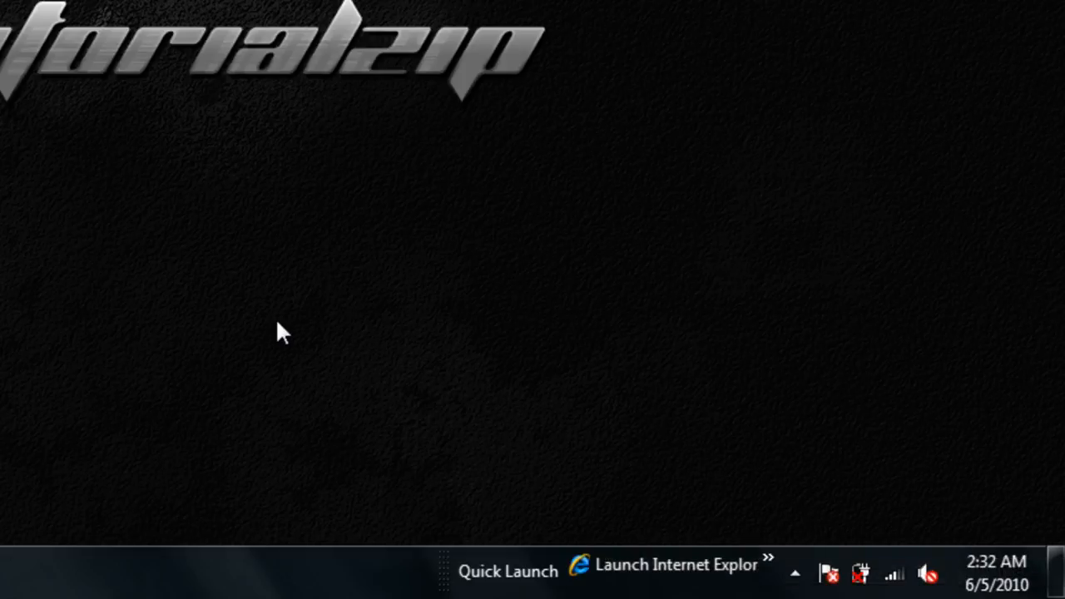
mouse_move(474, 562)
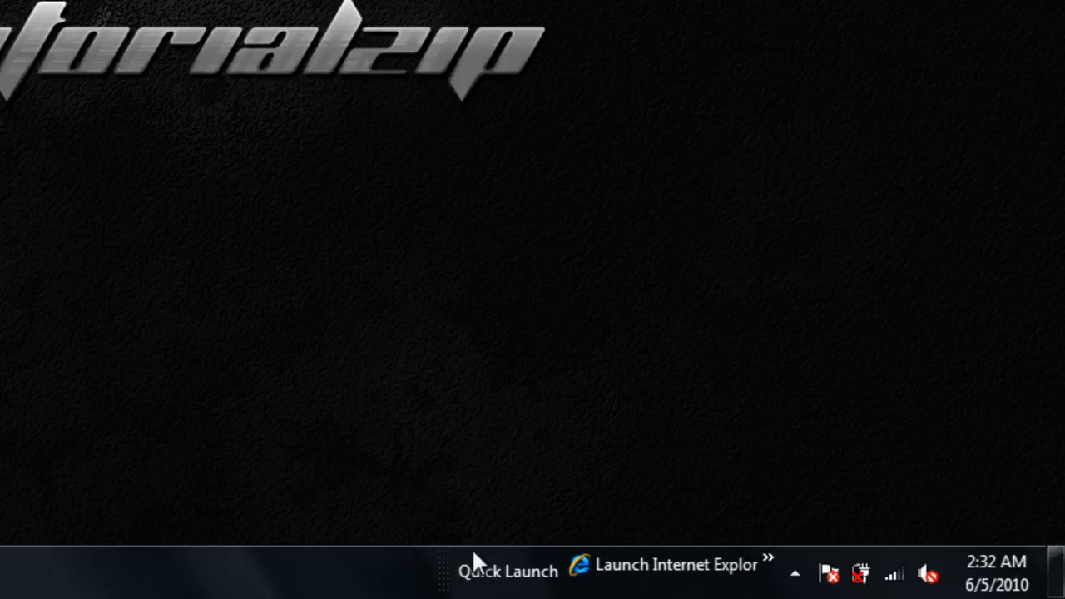
mouse_move(279, 586)
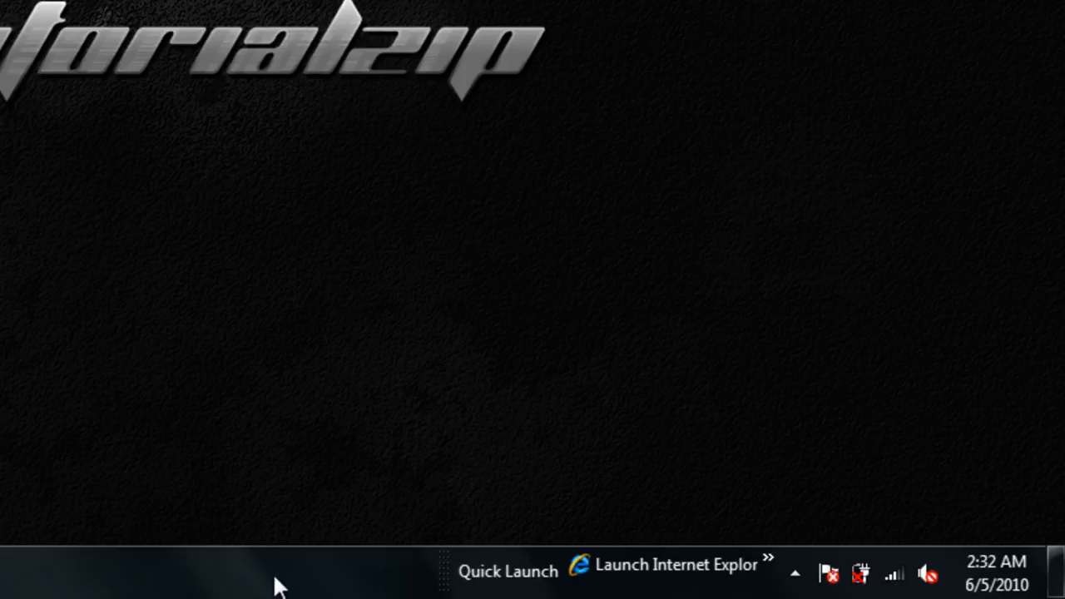
mouse_move(112, 595)
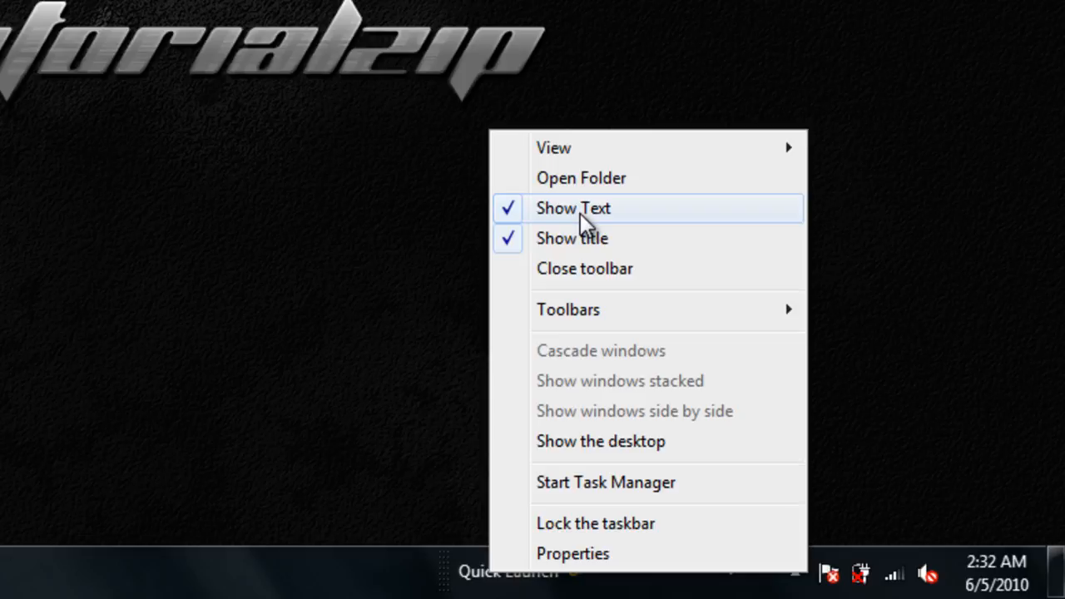
mouse_move(548, 227)
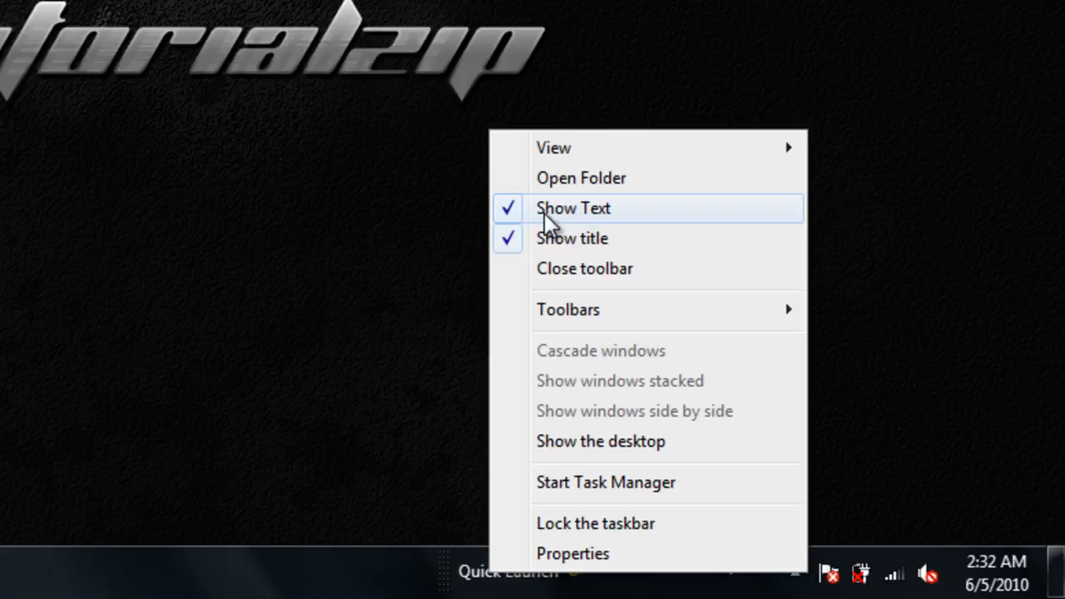
Step: Turn off Show Text on the Quick Launch toolbar so only icons remain
click(572, 208)
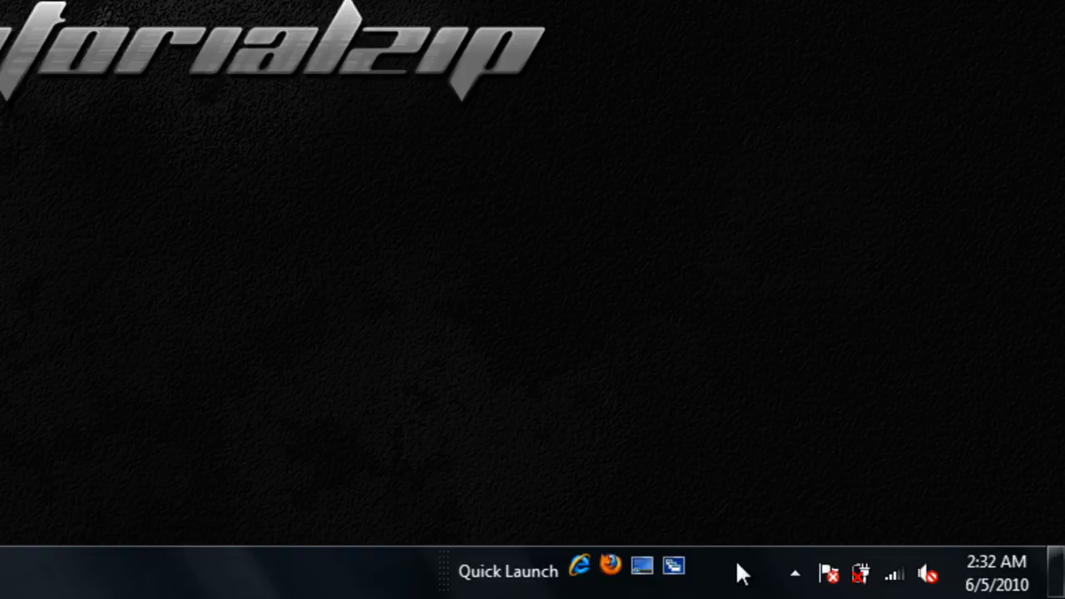
mouse_move(215, 308)
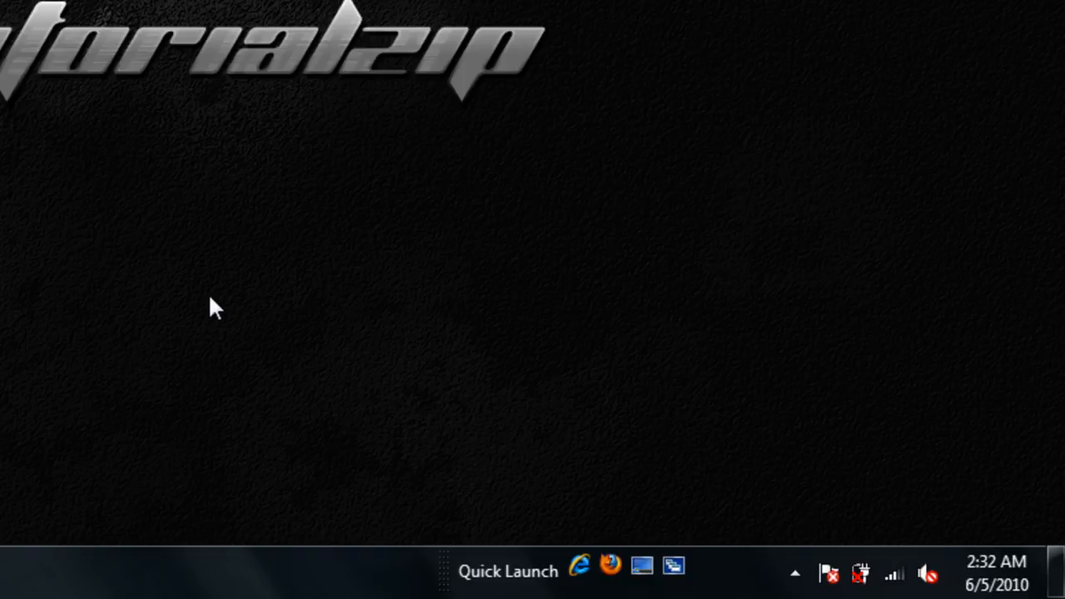
mouse_move(495, 525)
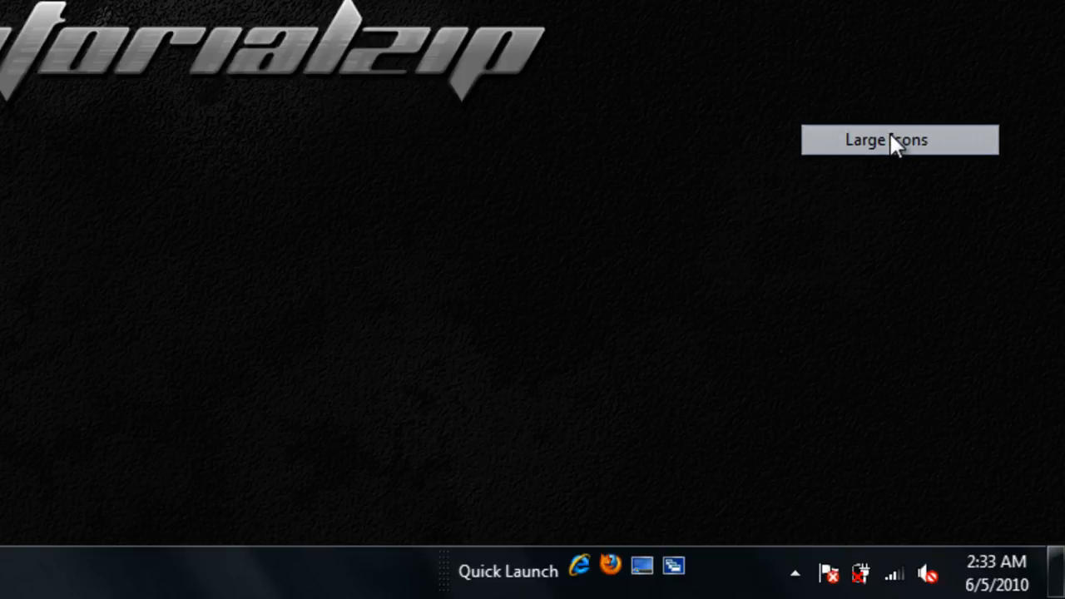
mouse_move(706, 281)
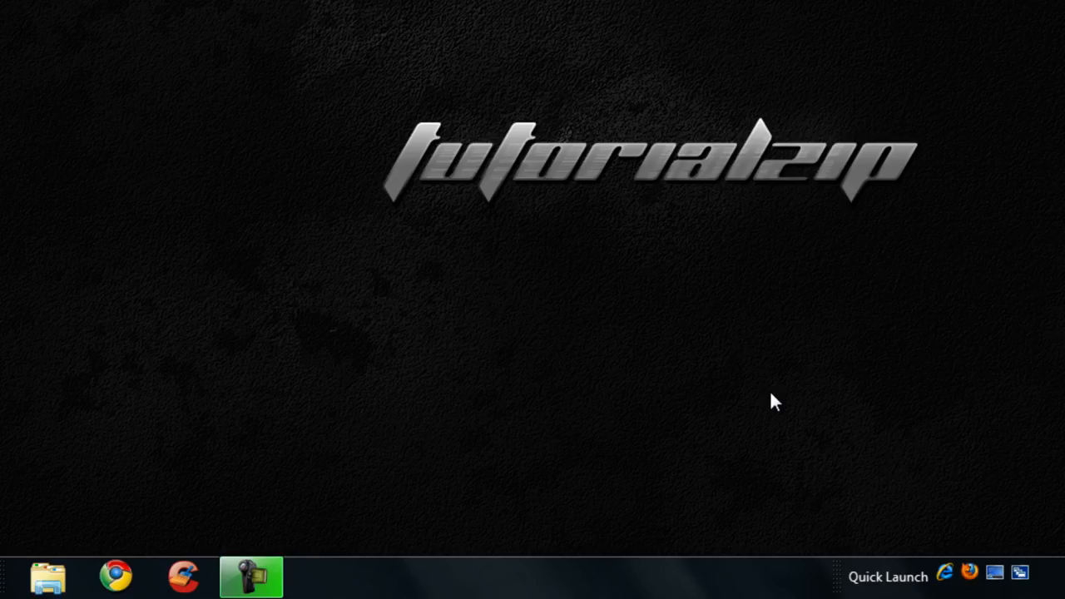
mouse_move(811, 508)
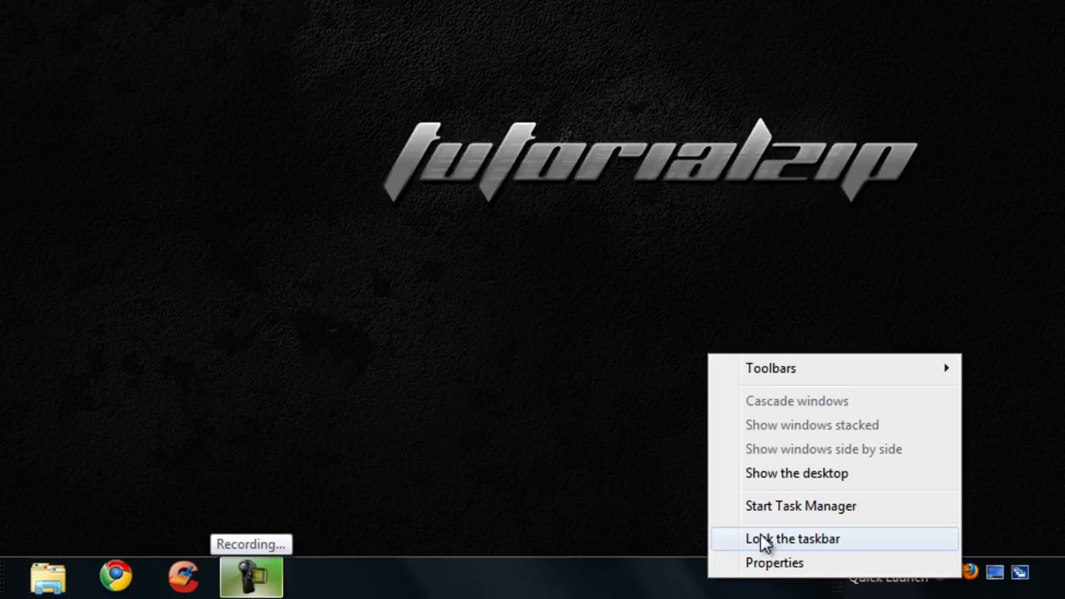
Step: Toggle Lock the taskbar to move Quick Launch beside the Start orb
click(792, 538)
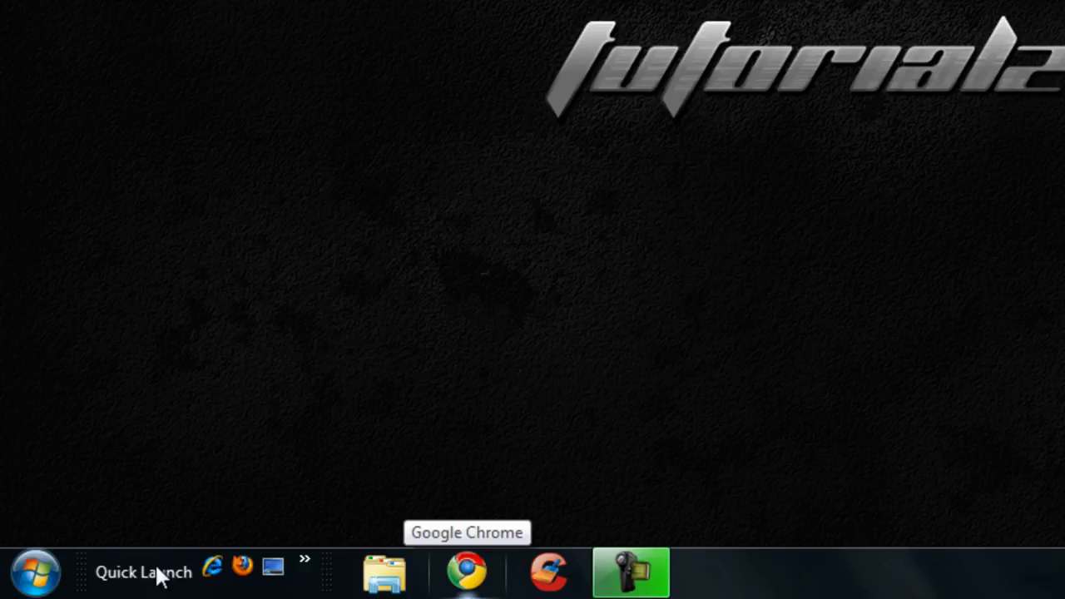
mouse_move(728, 591)
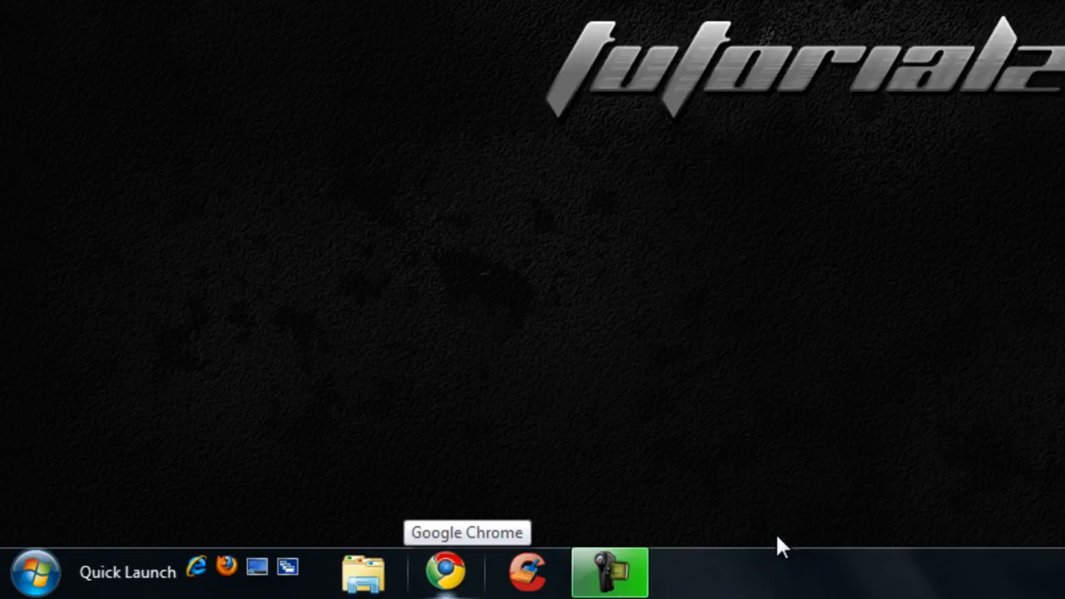
mouse_move(785, 418)
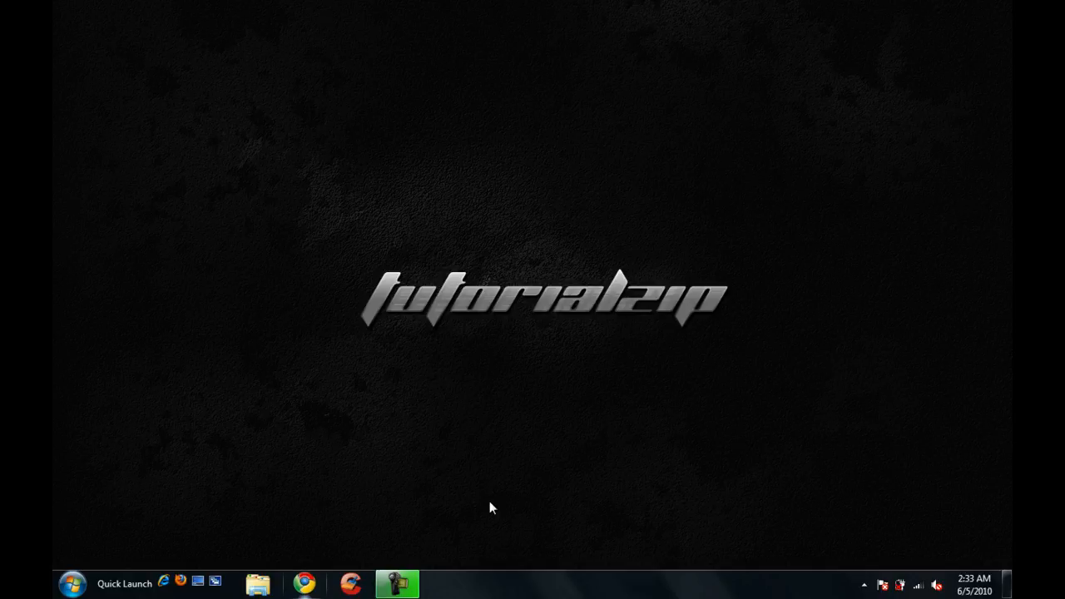
Step: Check the 'Quick Launch enabled' theme in Personalization, then close the window
right_click(491, 507)
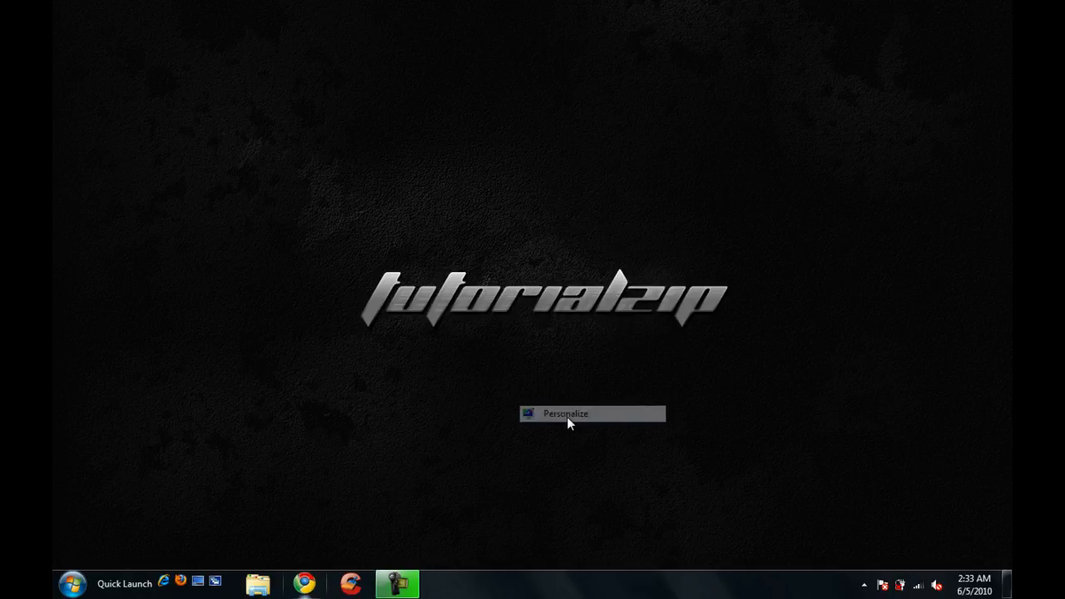
click(565, 413)
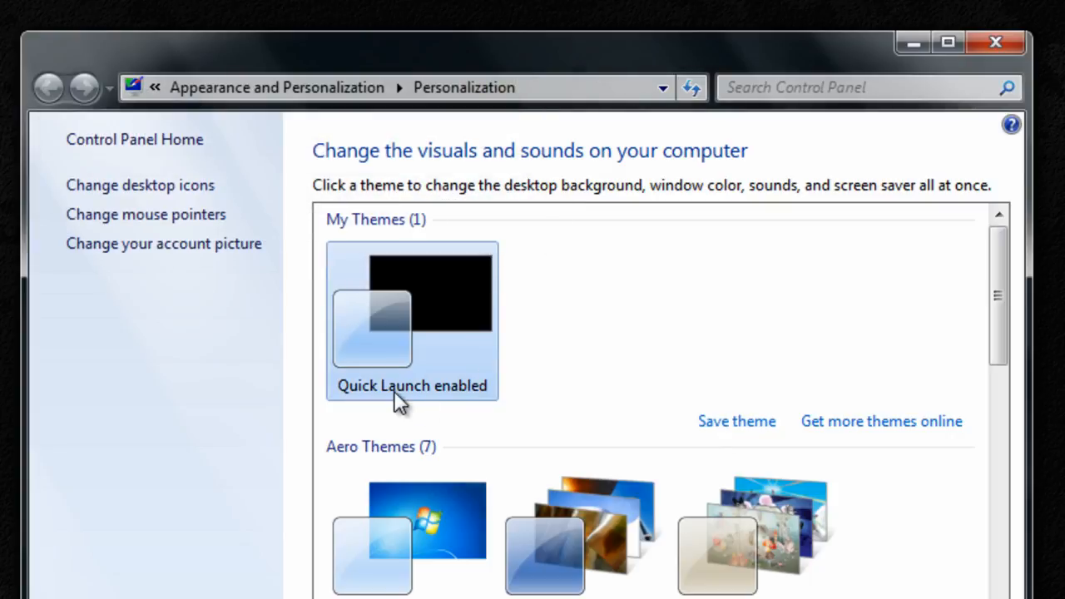
mouse_move(407, 391)
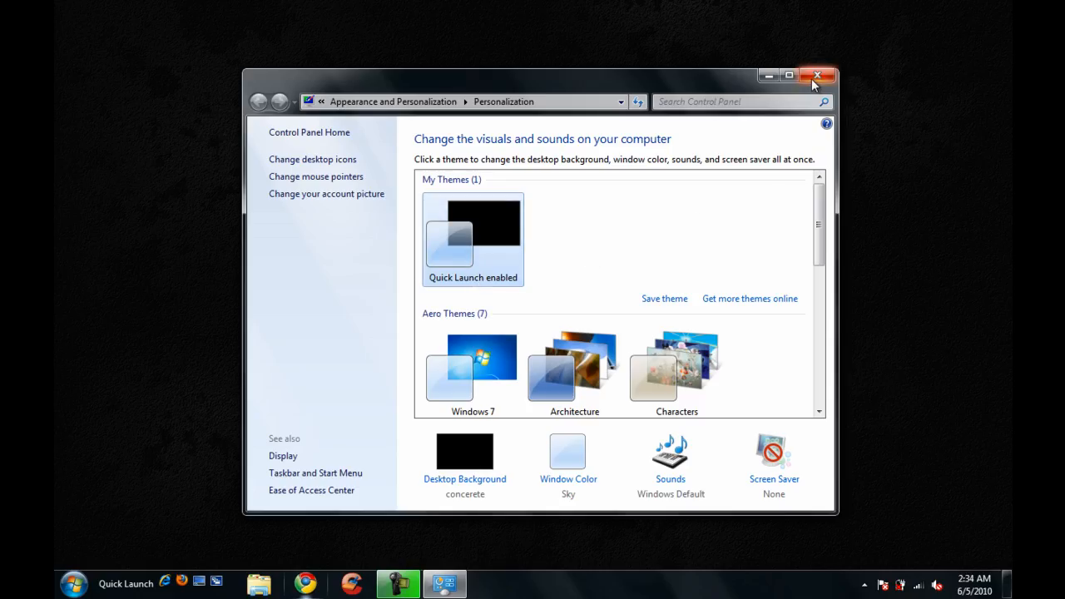
click(818, 76)
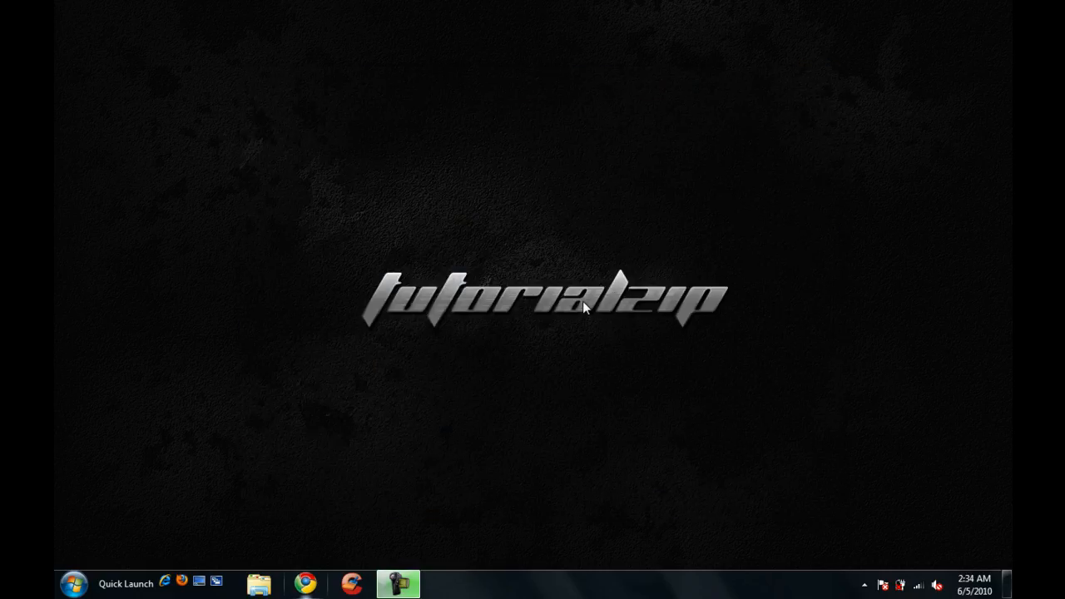
mouse_move(661, 458)
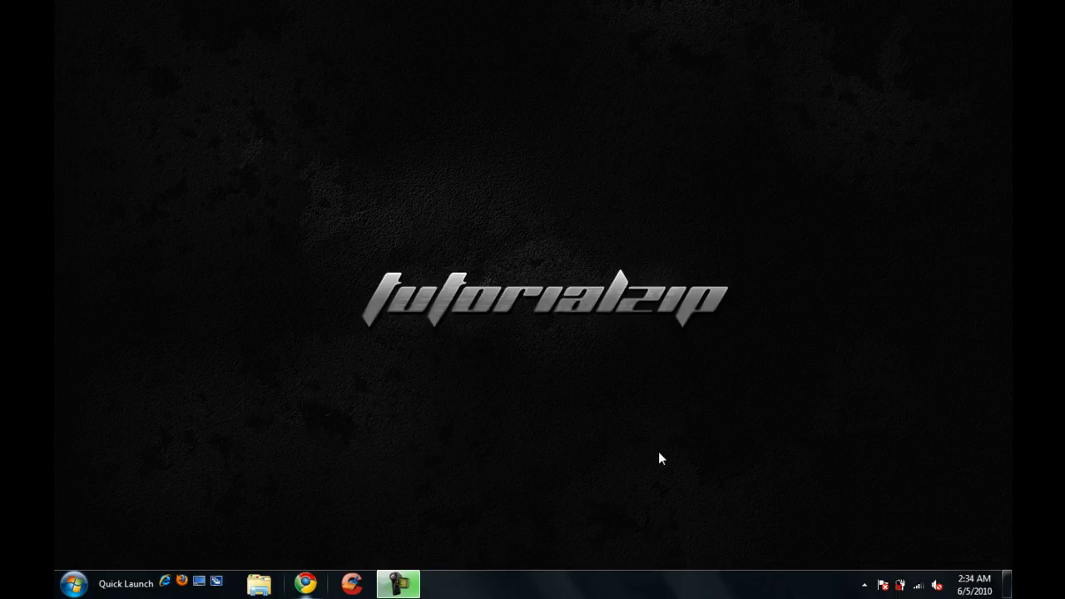
Step: Uncheck Quick Launch under the taskbar's Toolbars menu to remove it
right_click(662, 457)
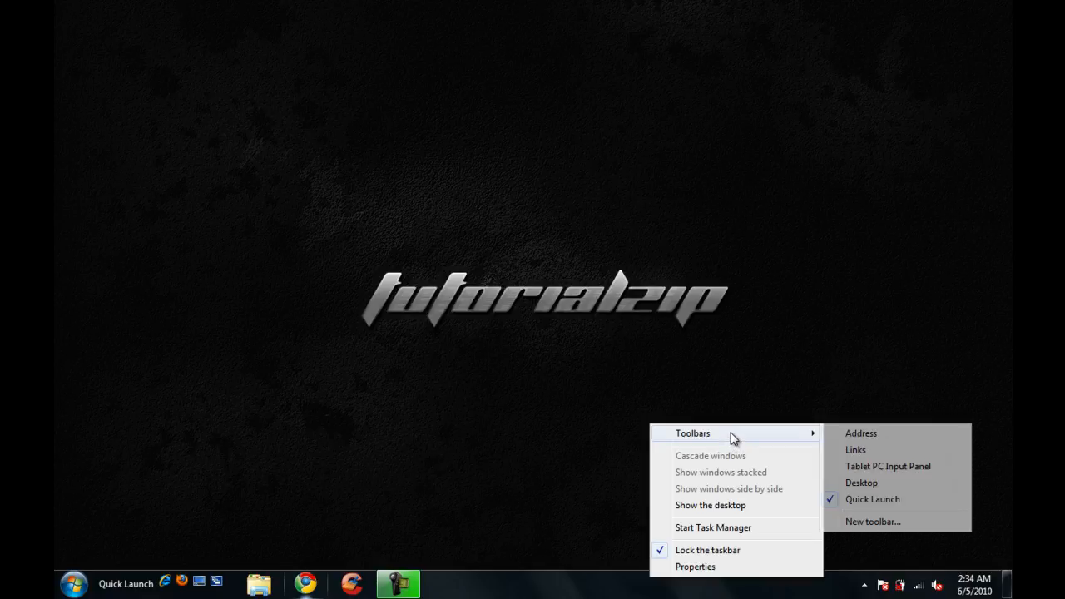
click(872, 499)
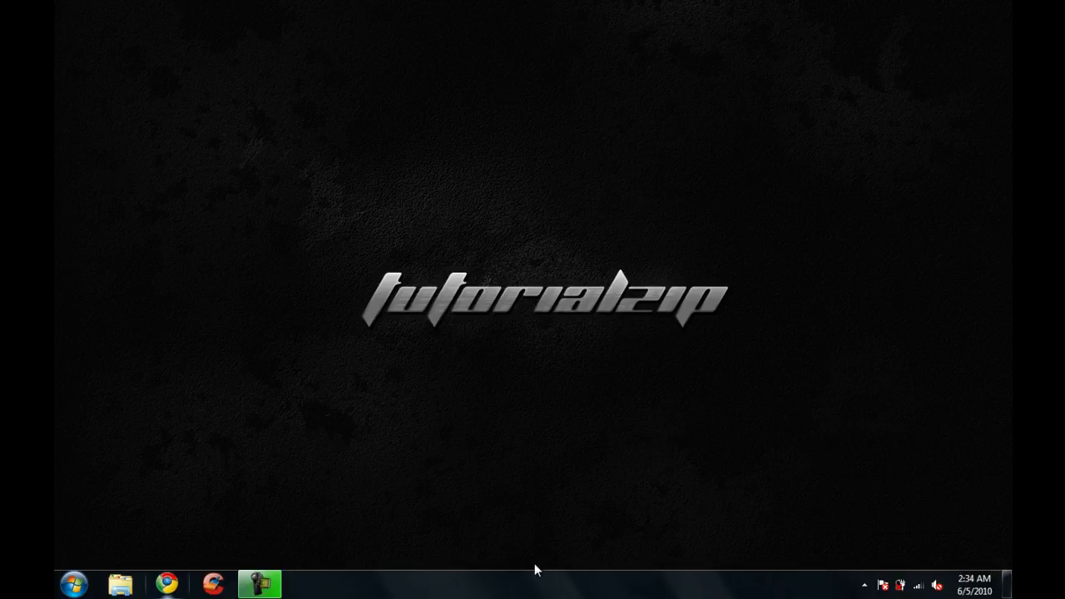
mouse_move(442, 397)
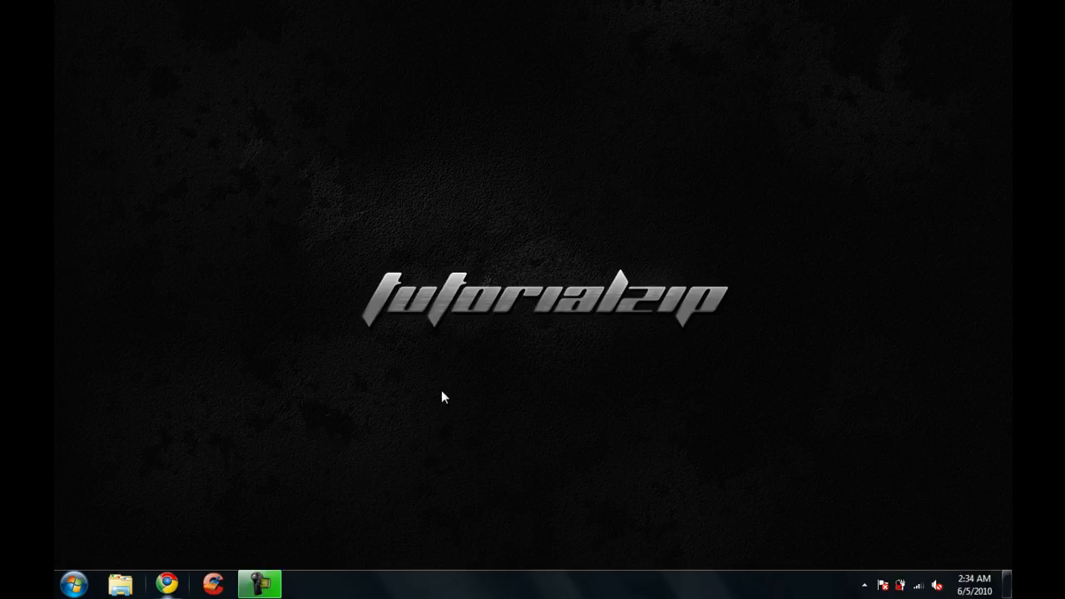